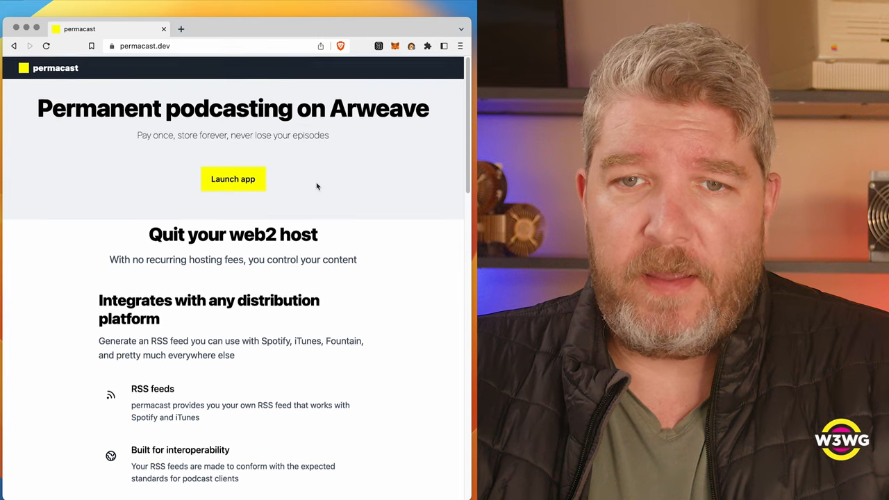
pyautogui.moveTo(233, 178)
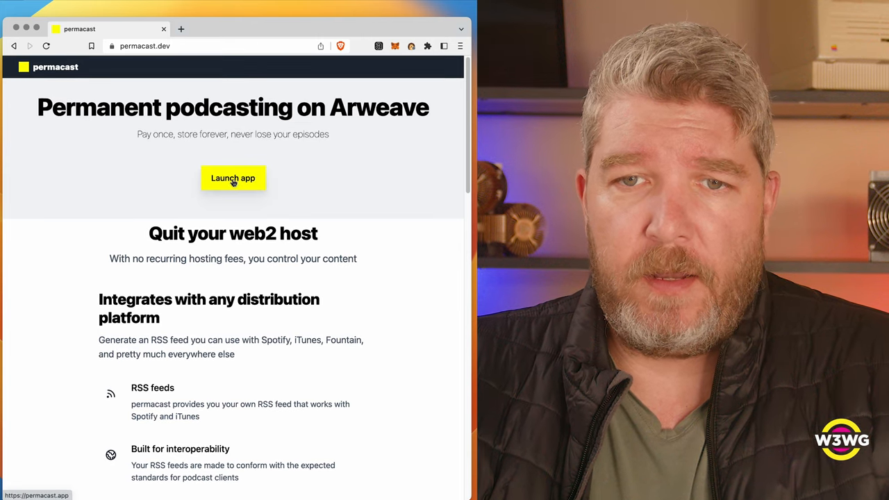
# - Launch Permacast, unlock the ArConnect wallet, and grant Permacast the wallet permissions
pyautogui.click(233, 178)
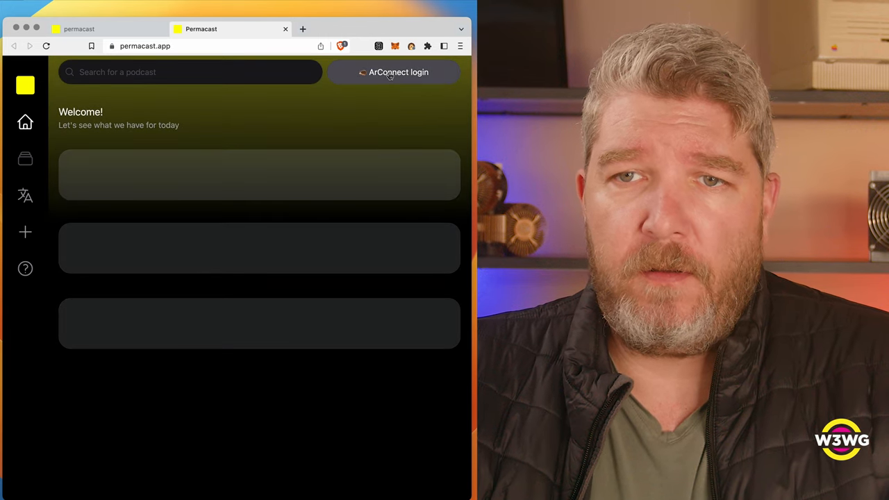
pyautogui.click(393, 71)
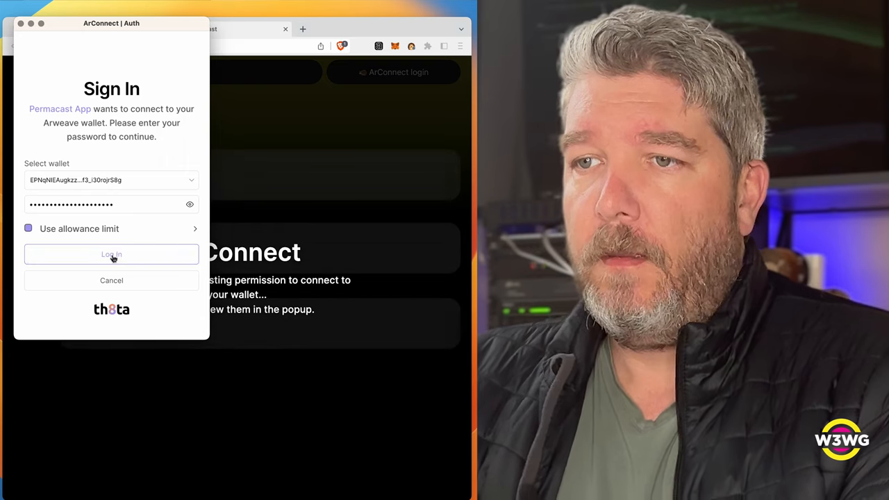
pyautogui.click(112, 254)
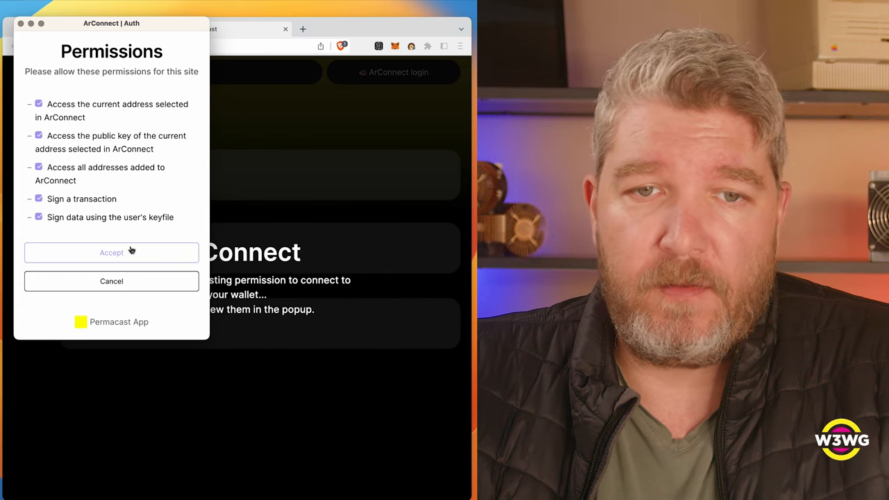
pyautogui.moveTo(111, 252)
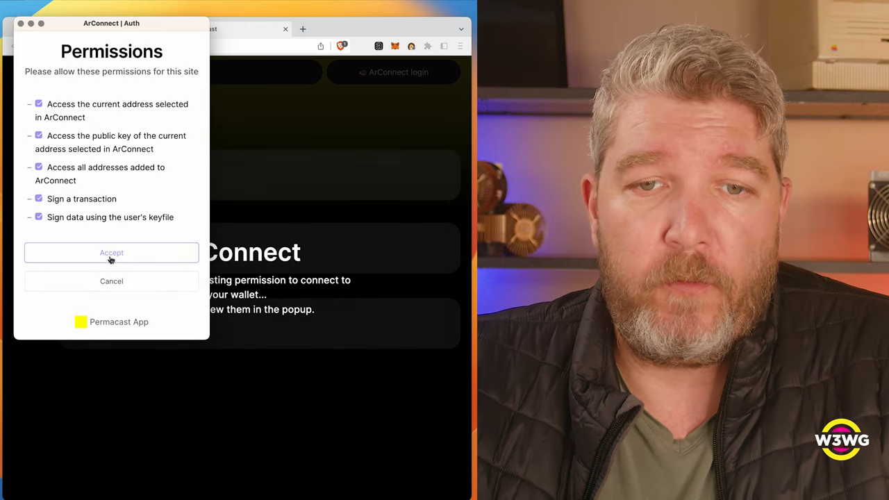
pyautogui.click(111, 252)
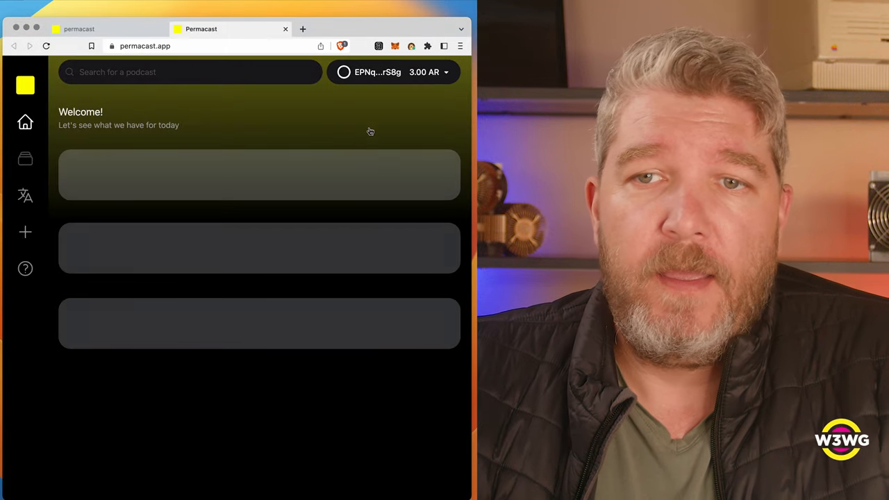
pyautogui.moveTo(399, 115)
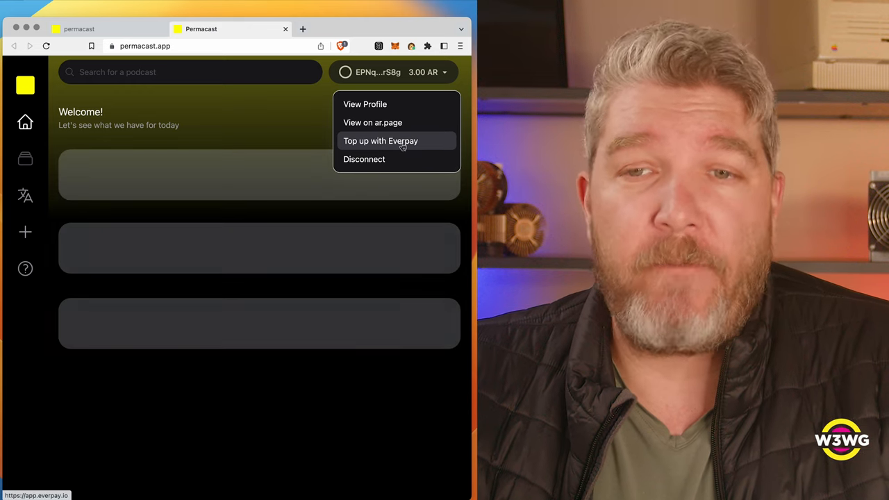
# - Go to everPay from the wallet menu and view the AR deposit form and balance
pyautogui.click(381, 141)
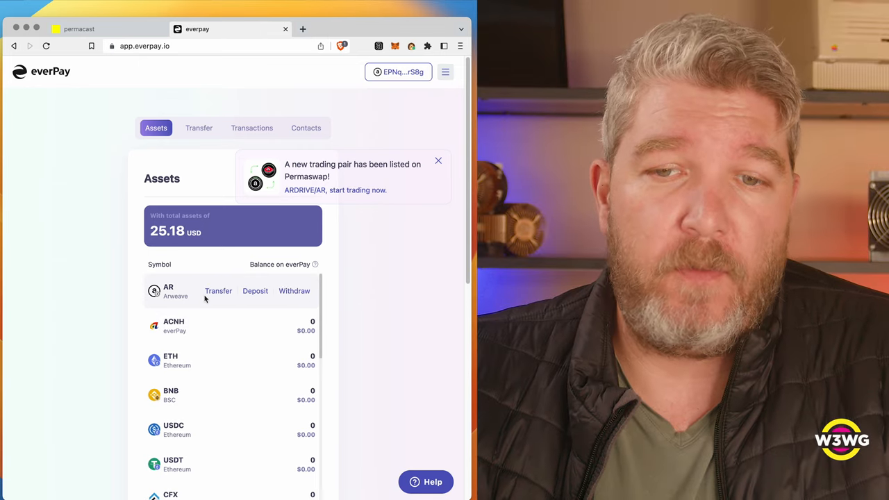
pyautogui.moveTo(255, 291)
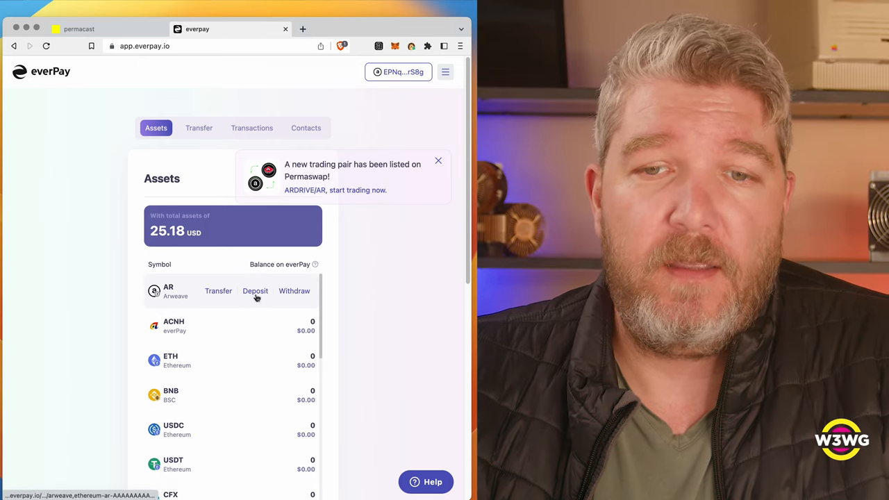
pyautogui.click(255, 292)
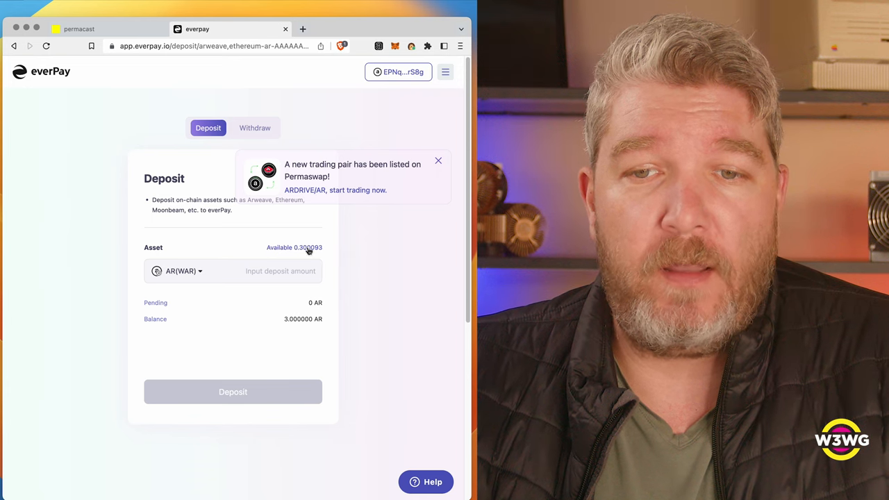
pyautogui.moveTo(285, 275)
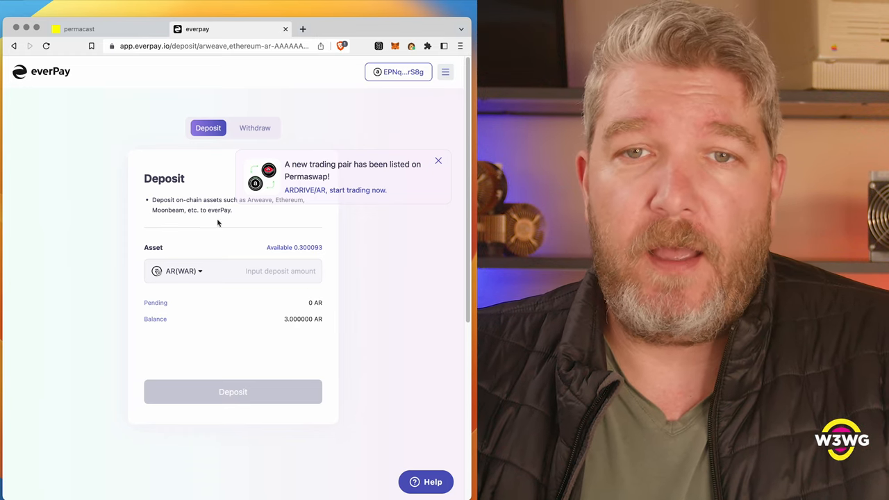
pyautogui.moveTo(284, 65)
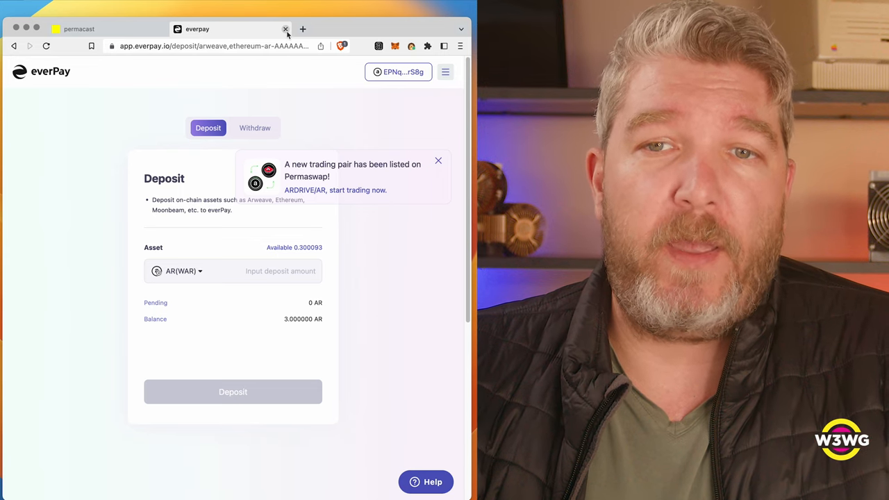
pyautogui.moveTo(251, 103)
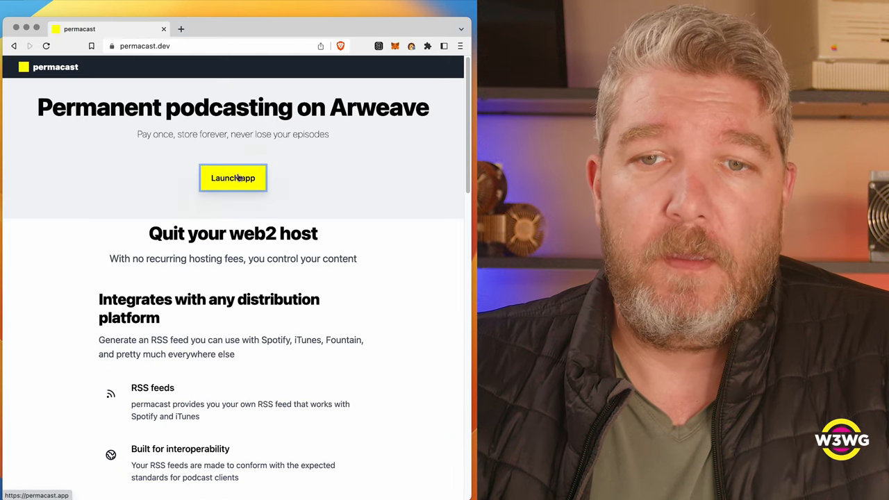
# - Start a new podcast in Permacast with wkoidyw-podcast.png as its cover image
pyautogui.click(233, 178)
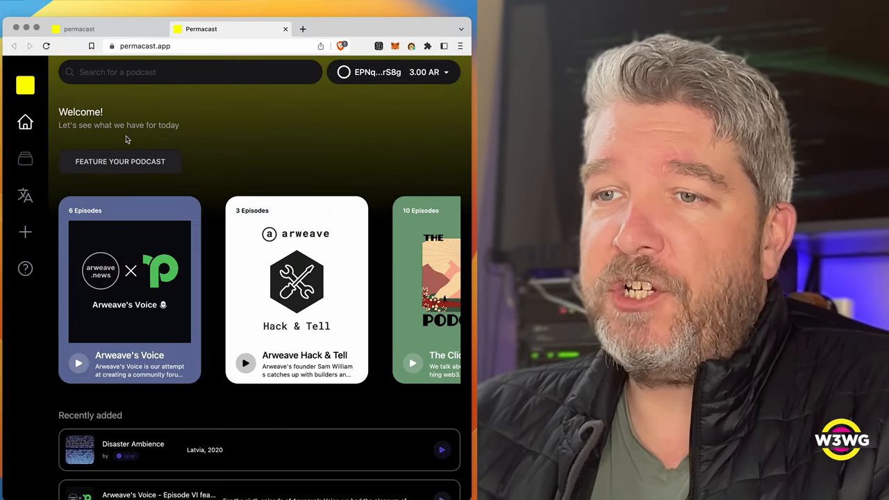
pyautogui.click(25, 232)
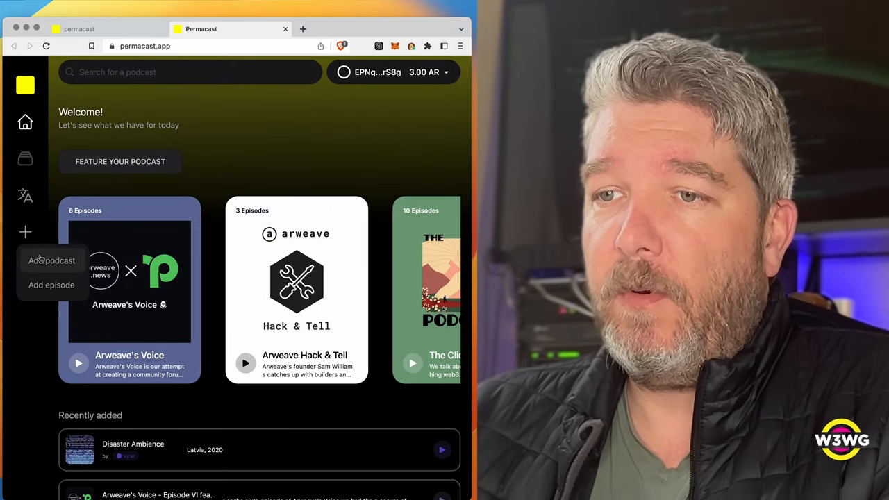
pyautogui.click(52, 261)
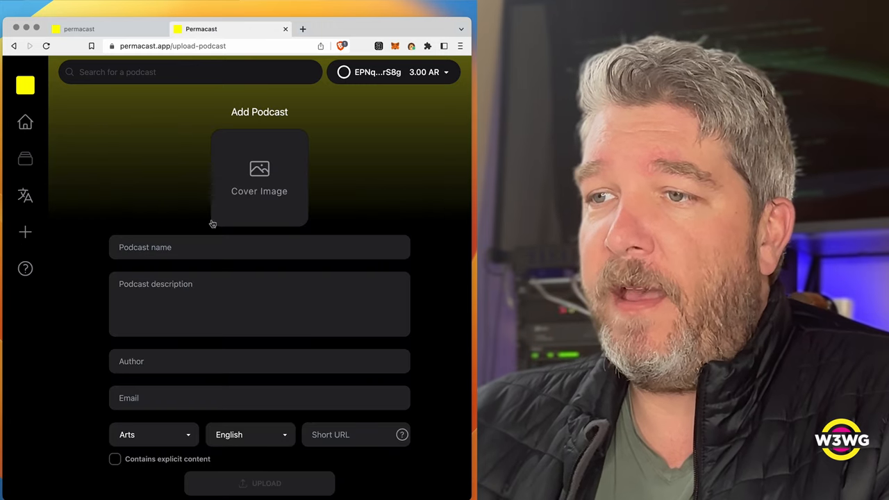
pyautogui.click(259, 174)
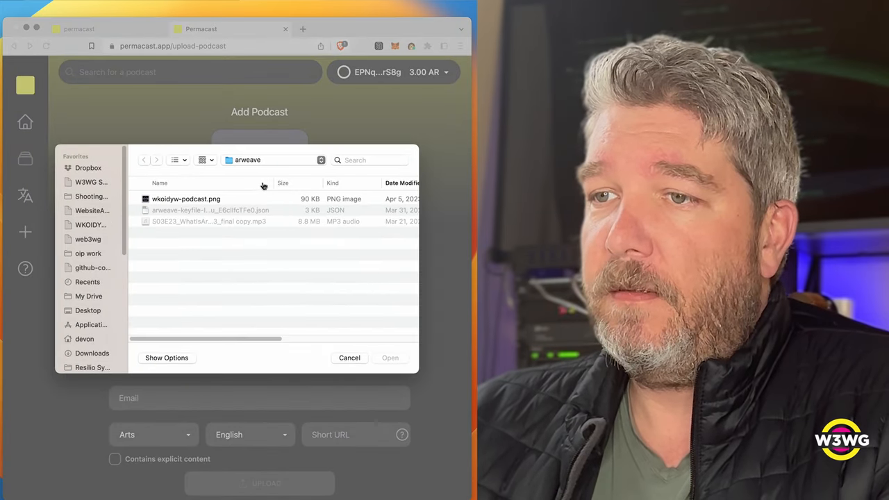
pyautogui.click(185, 199)
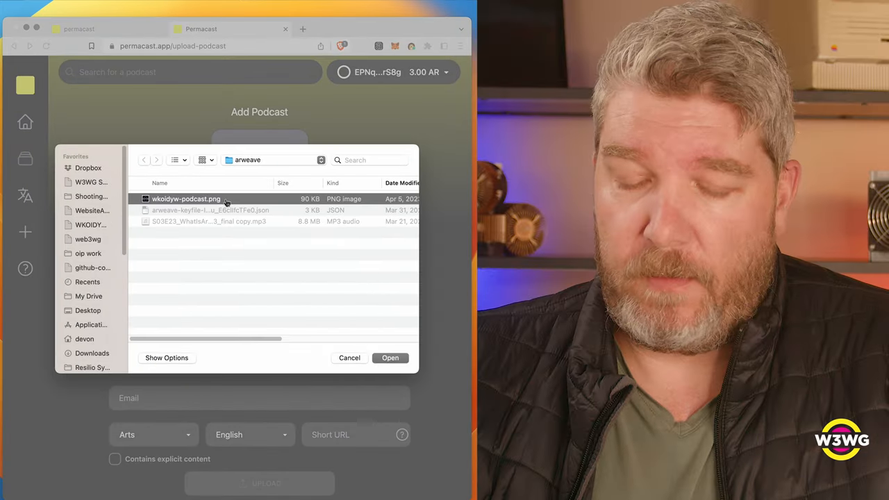
pyautogui.click(390, 357)
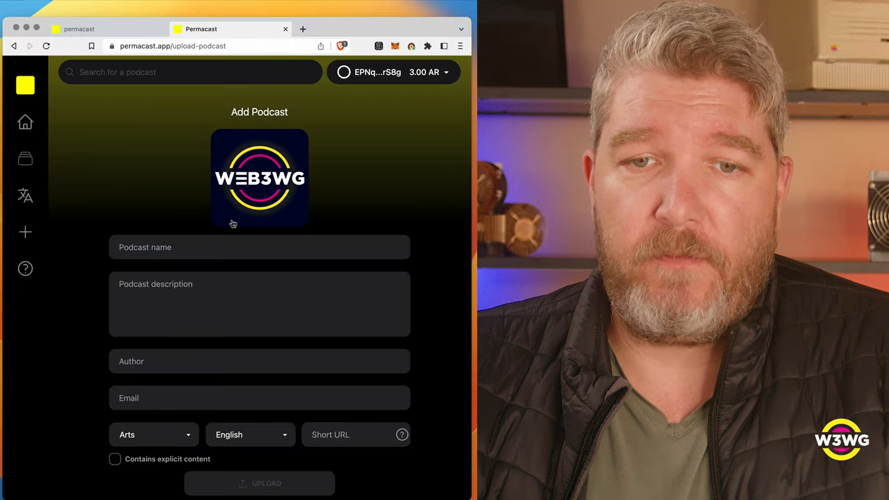
# - Enter name 'What Kind of Internet Do You Want', description, author, email, and Technology category
pyautogui.click(259, 247)
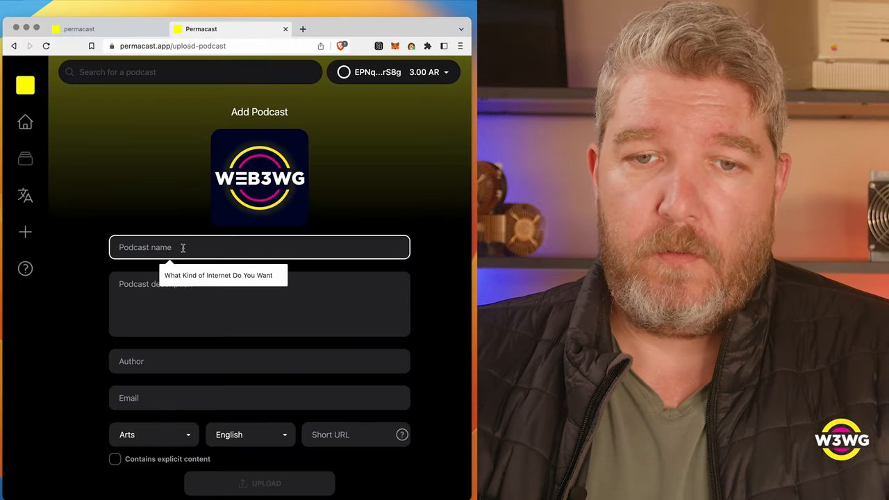
pyautogui.write('What Kind of Internet Do You Want')
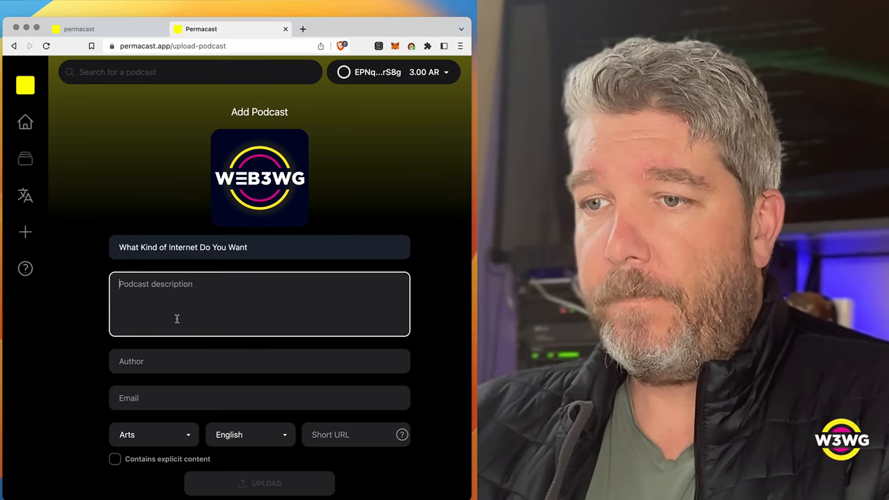
pyautogui.write('Web3 Working Group is a nonprofit organization that educates about web3 infrastructure and how it is distinct from cryptocurrency. We educate regulators and the public at-large about how web3 will permanently restore user control of cyberspace, replacing centralized control with transparent and permissionless protocols through incentives aligned with users.')
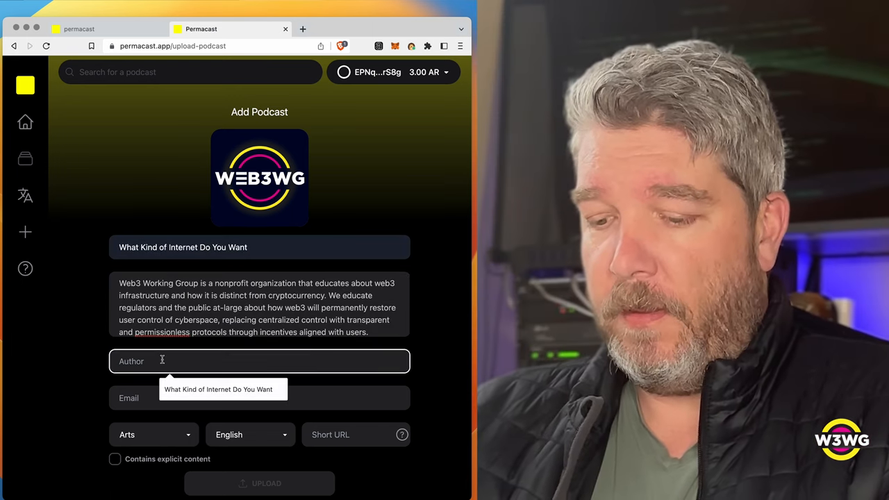
pyautogui.write('Web3 Working Group')
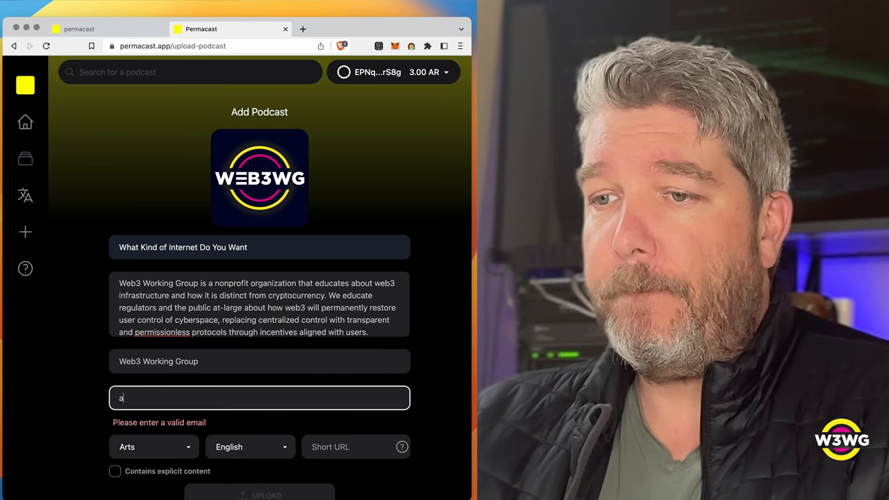
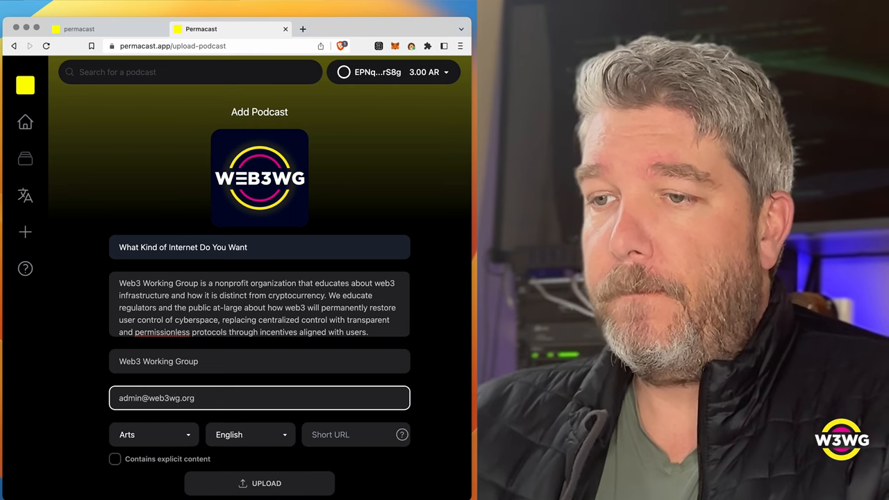
pyautogui.scroll(-3)
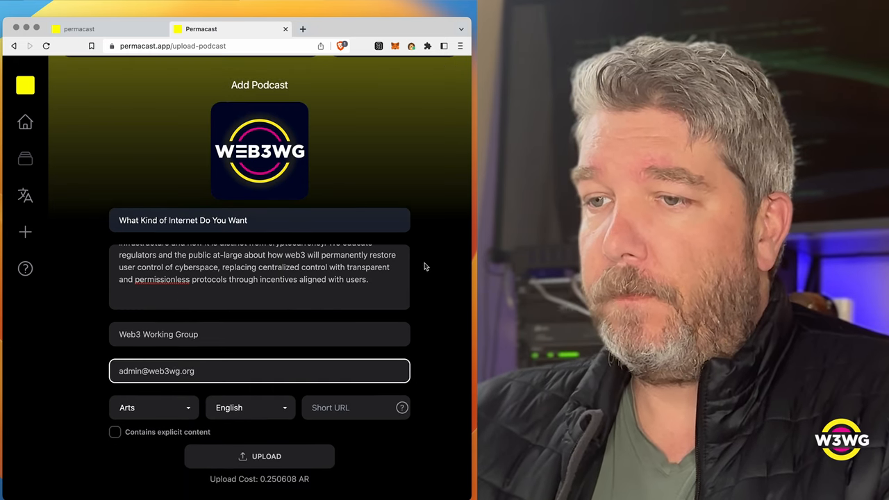
pyautogui.click(154, 408)
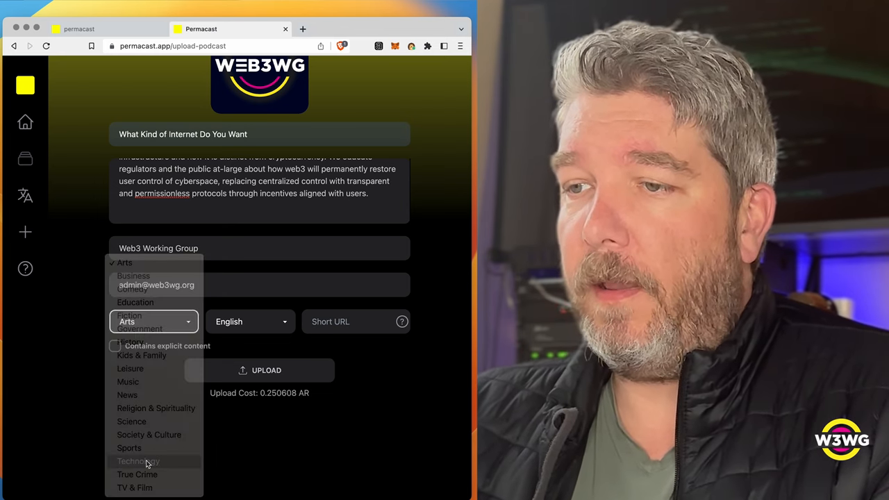
pyautogui.click(139, 460)
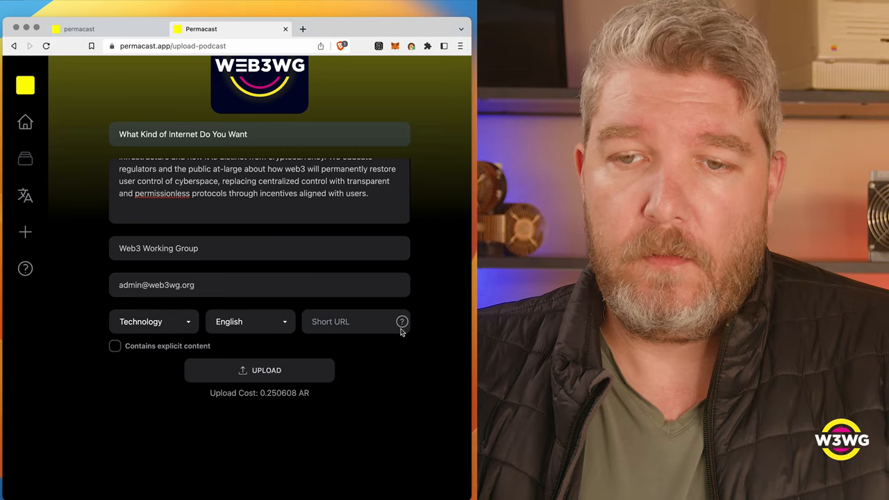
pyautogui.moveTo(401, 321)
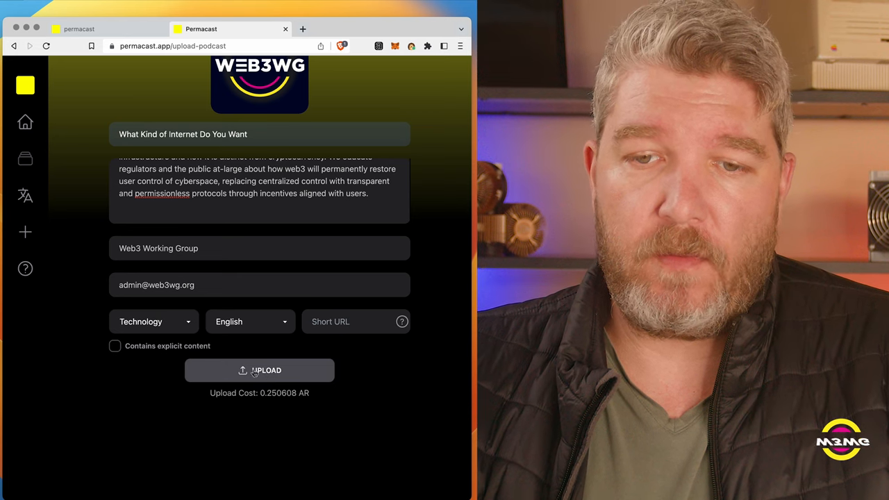
# - Upload the podcast, reload after the network error, and open its What Kind of Internet Do You Want page
pyautogui.click(259, 370)
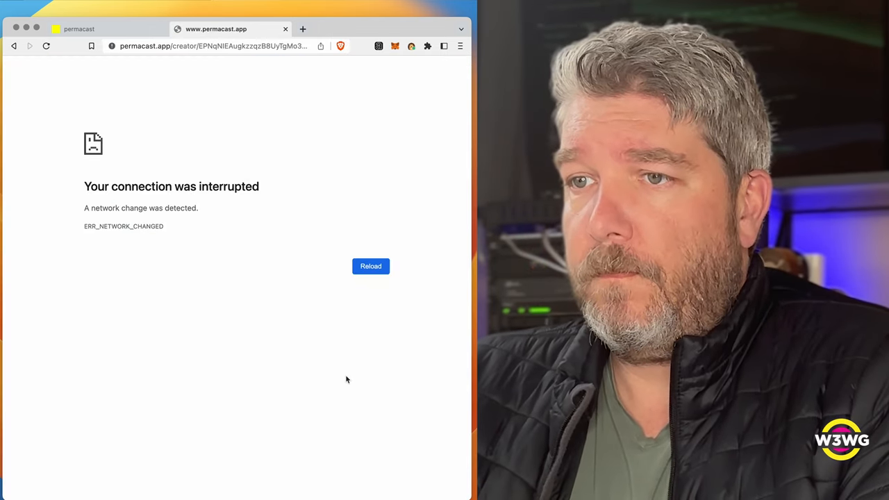
pyautogui.click(370, 266)
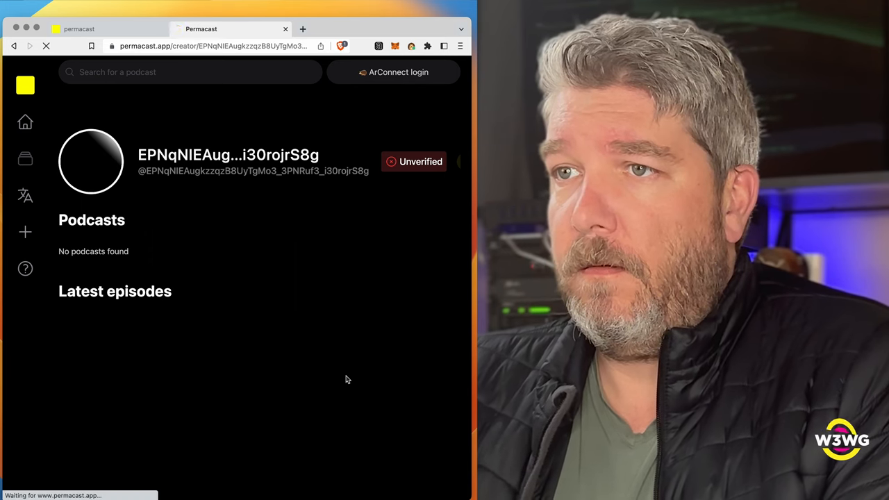
pyautogui.click(393, 72)
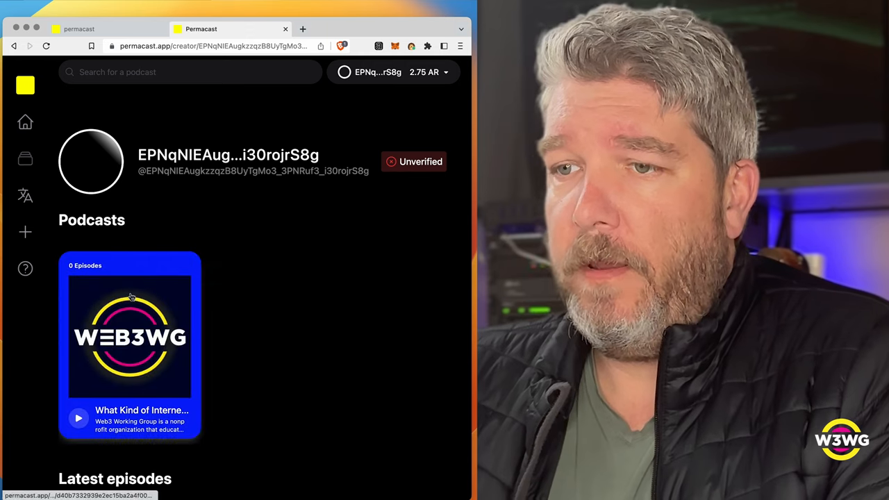
pyautogui.scroll(-3)
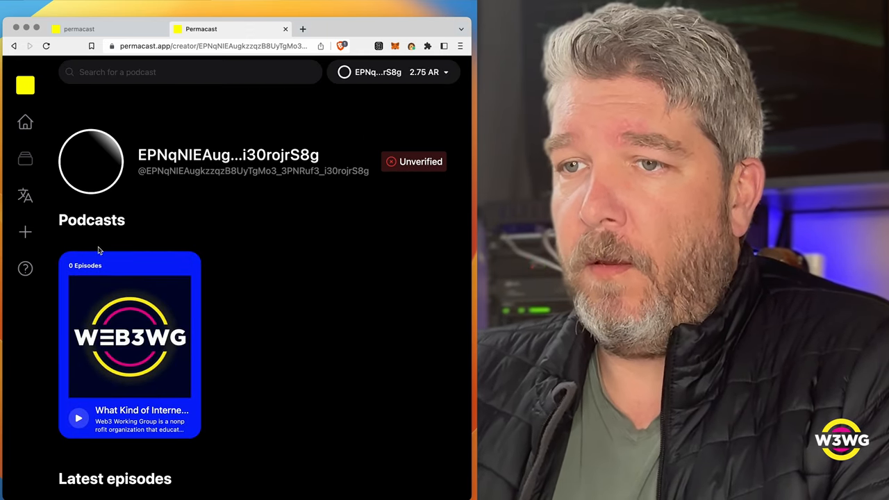
pyautogui.click(25, 232)
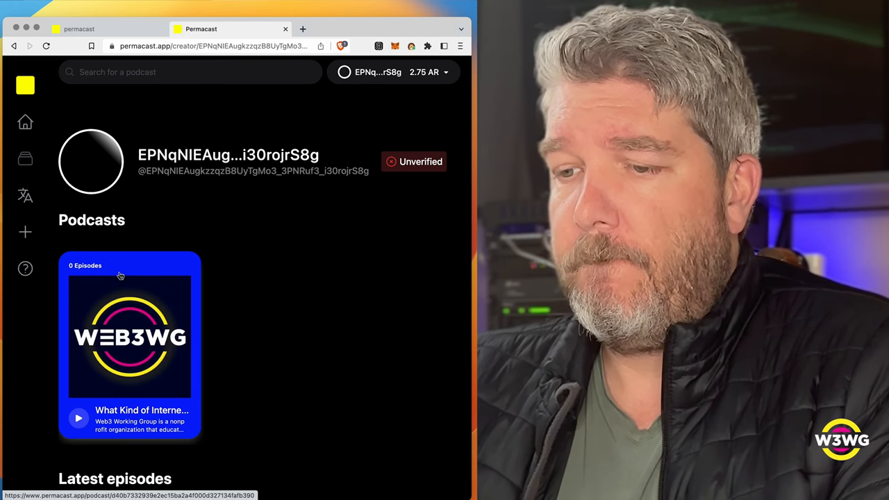
pyautogui.click(130, 337)
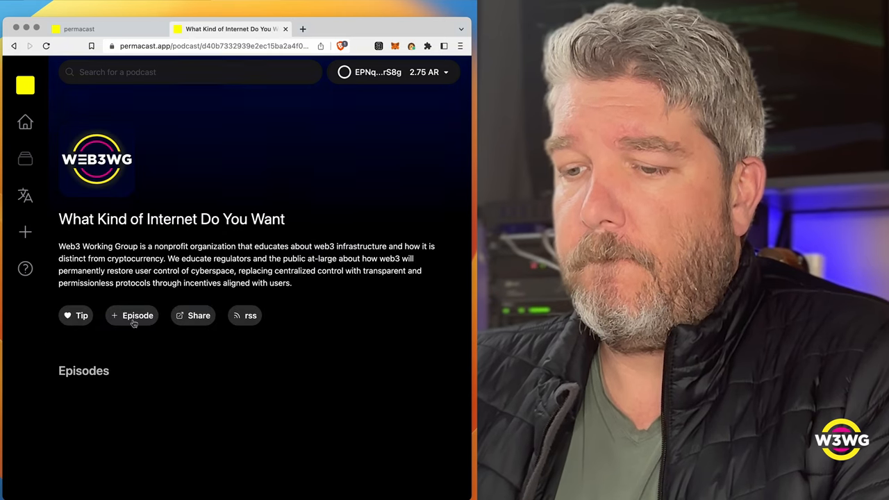
# - Upload episode 'The Future of Data Storage: How Arweave's Permaweb Revolutionizes the Internet' with its MP3
pyautogui.click(132, 315)
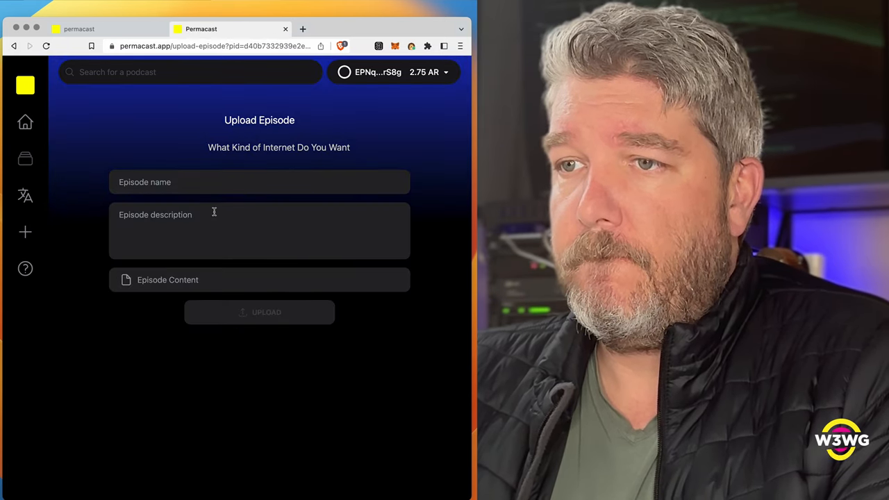
pyautogui.write("The Future of Data Storage: How Arweave's Permaweb Revolutionizes the Internet")
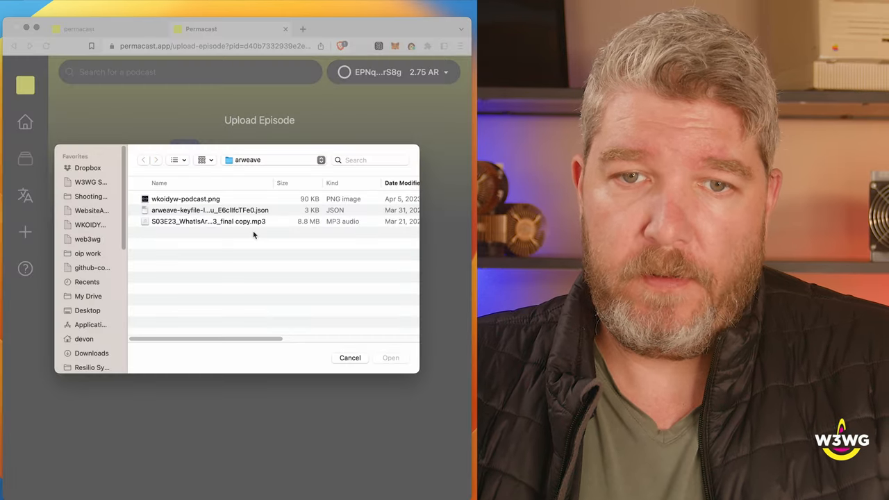
pyautogui.click(208, 221)
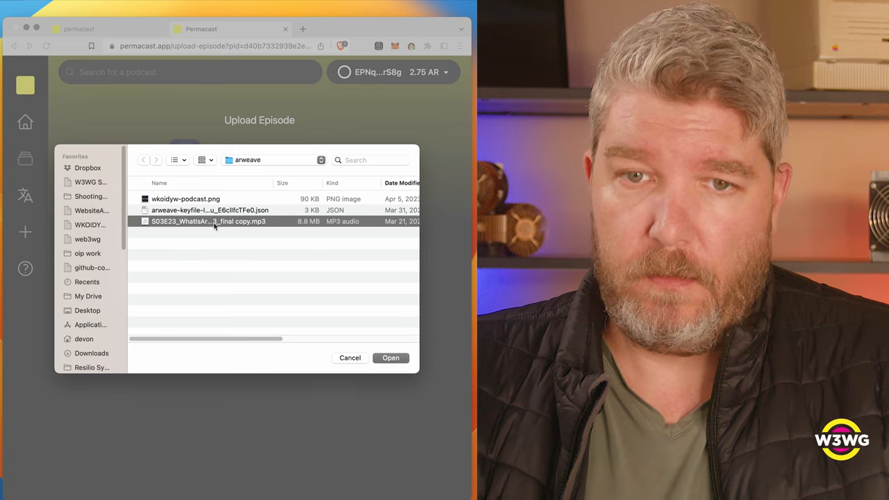
pyautogui.click(391, 357)
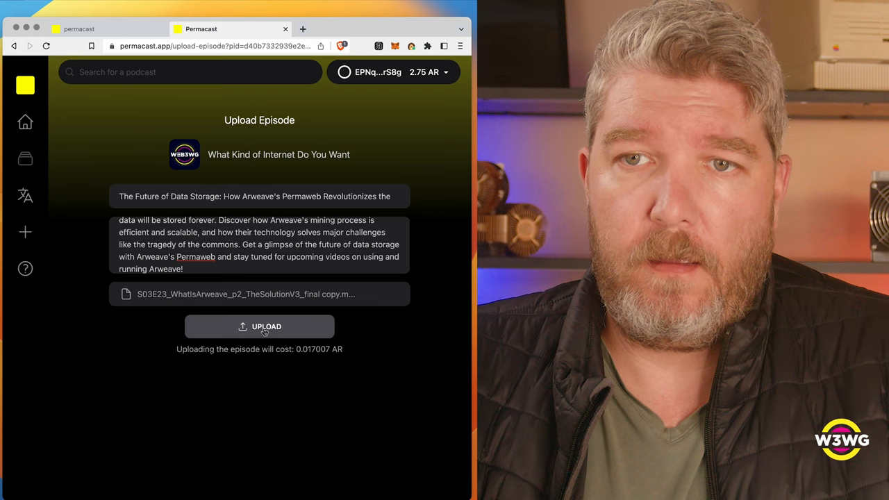
pyautogui.click(259, 327)
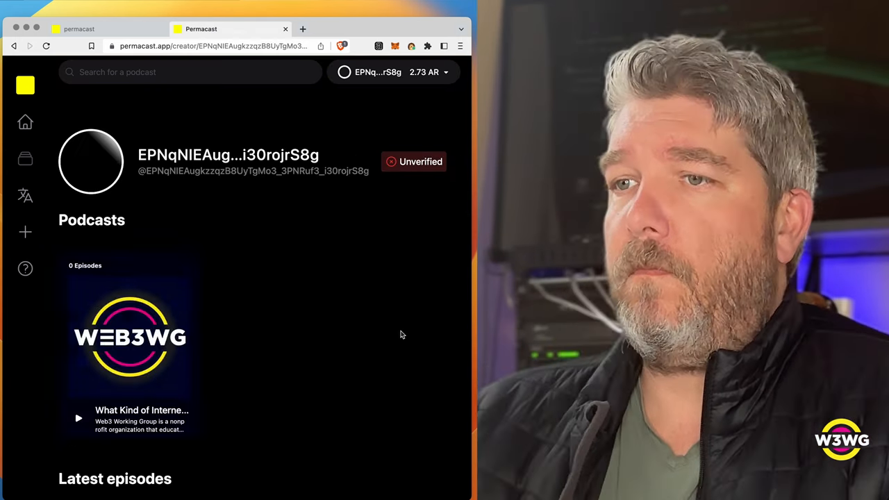
# - Open The Future of Data Storage episode page and play the episode
pyautogui.scroll(-3)
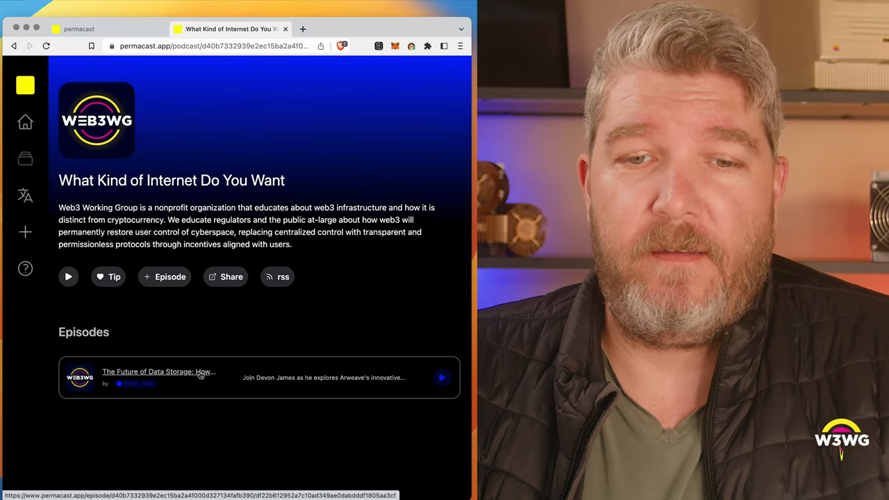
pyautogui.click(159, 372)
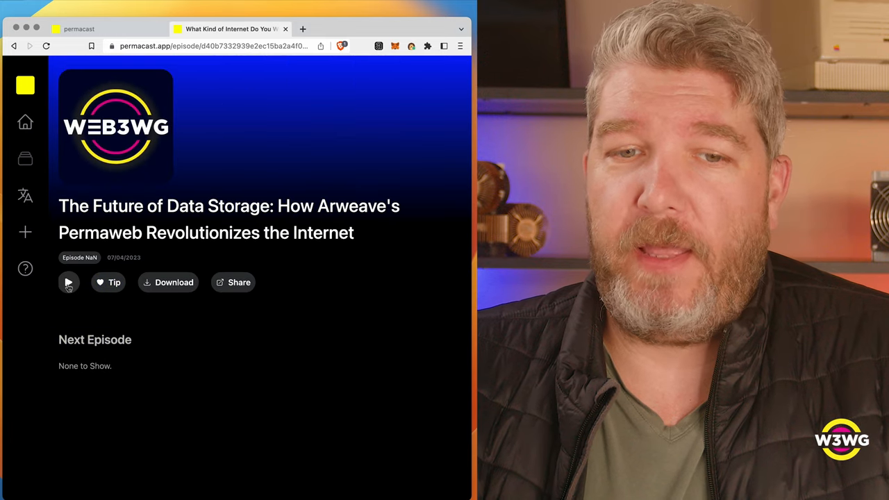
pyautogui.click(69, 282)
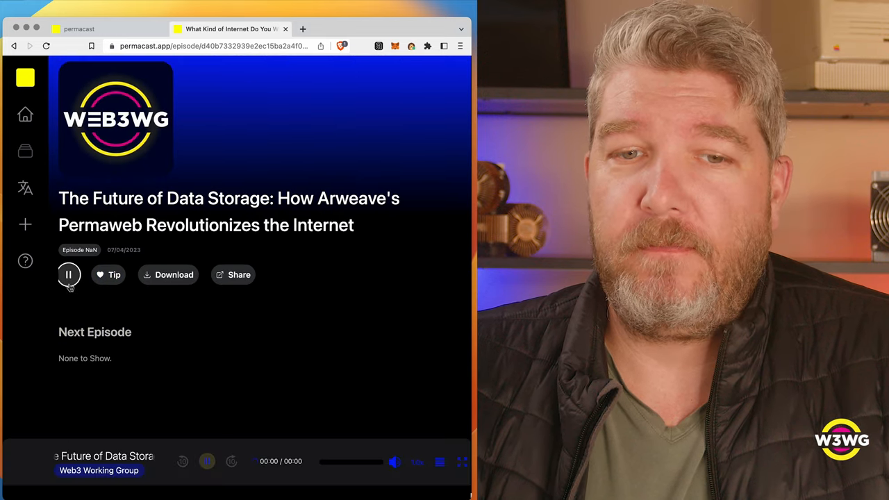
pyautogui.click(68, 275)
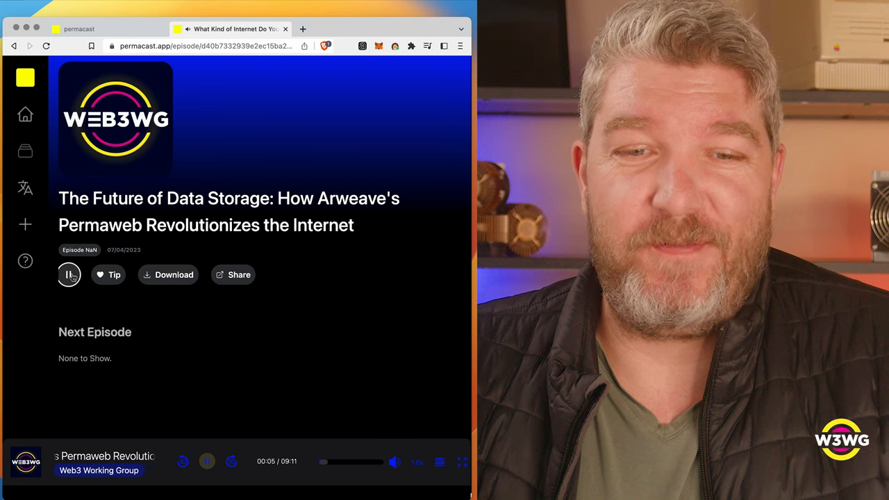
pyautogui.click(69, 274)
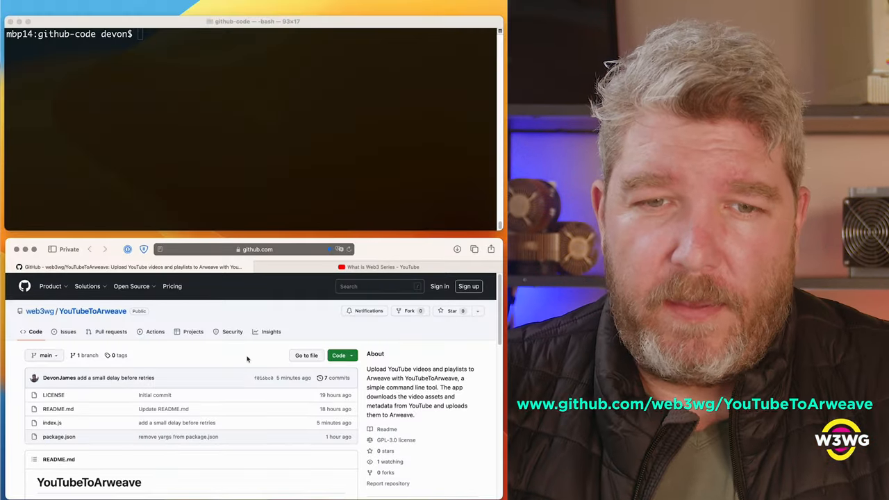
# - Copy the YouTubeToArweave HTTPS clone URL and git clone the repository
pyautogui.click(339, 292)
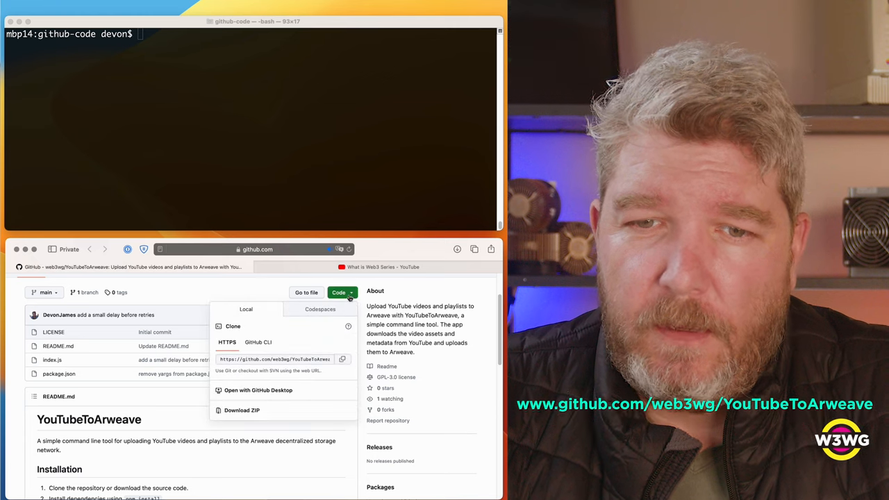
pyautogui.click(342, 359)
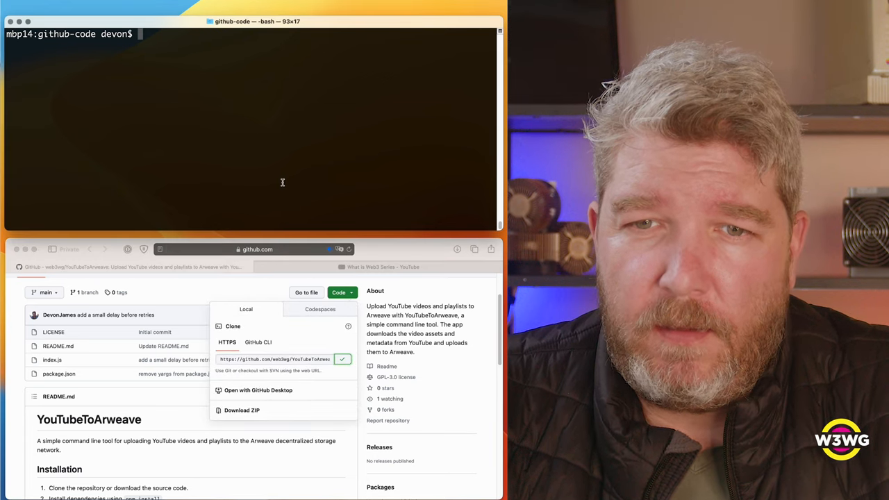
pyautogui.write('git clone https://github.com/web3wg/YouTubeToArweave.git')
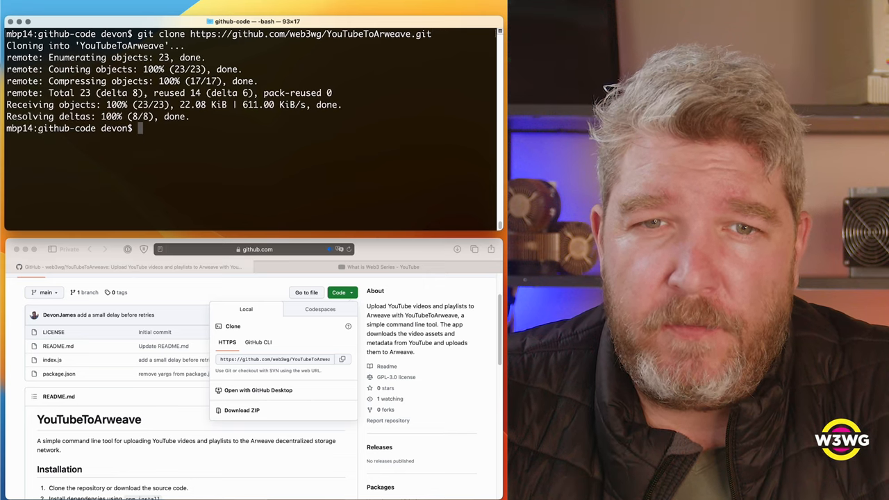
# - Move into YouTubeToArweave/ and install its dependencies with npm install
pyautogui.write('cd YouTubeToArweave/')
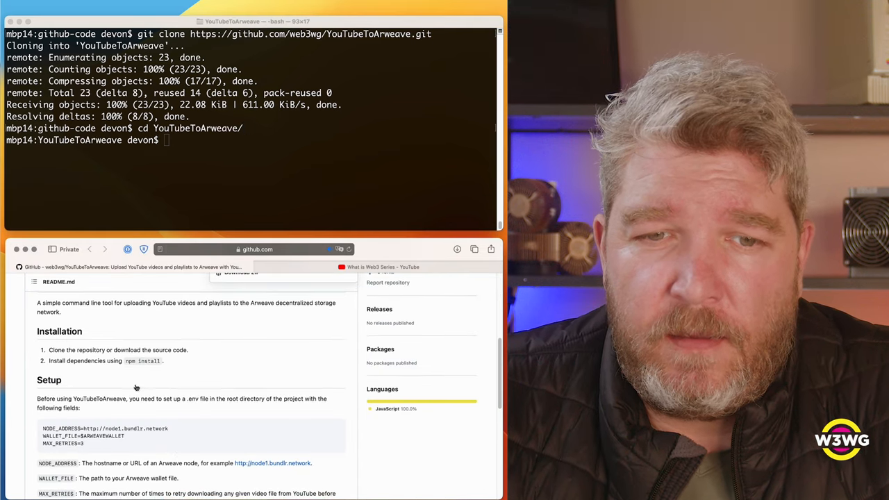
pyautogui.write('n')
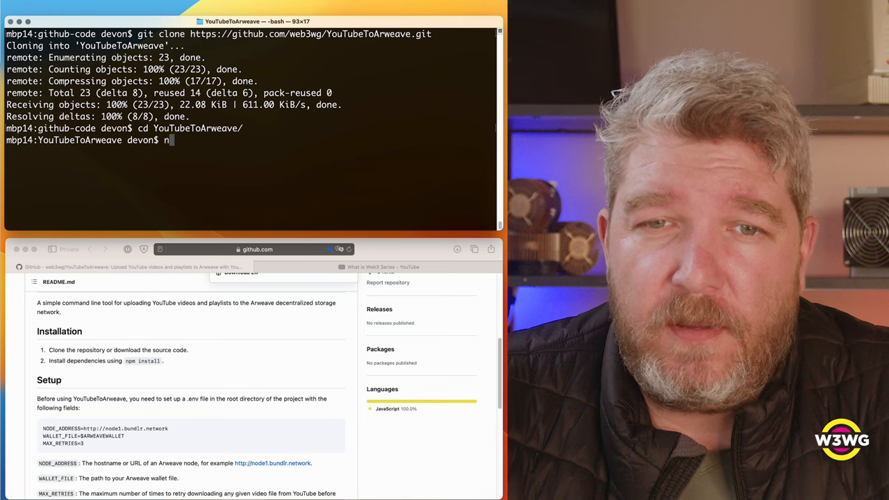
pyautogui.write('npm install')
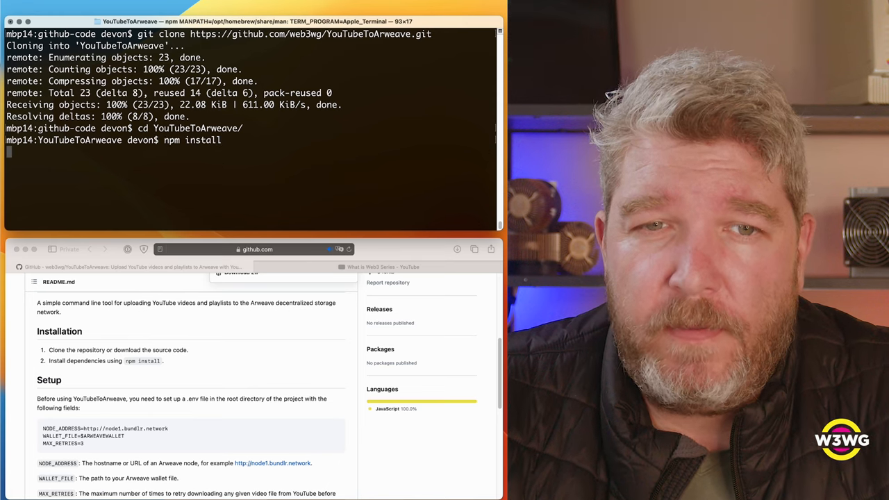
pyautogui.press('Return')
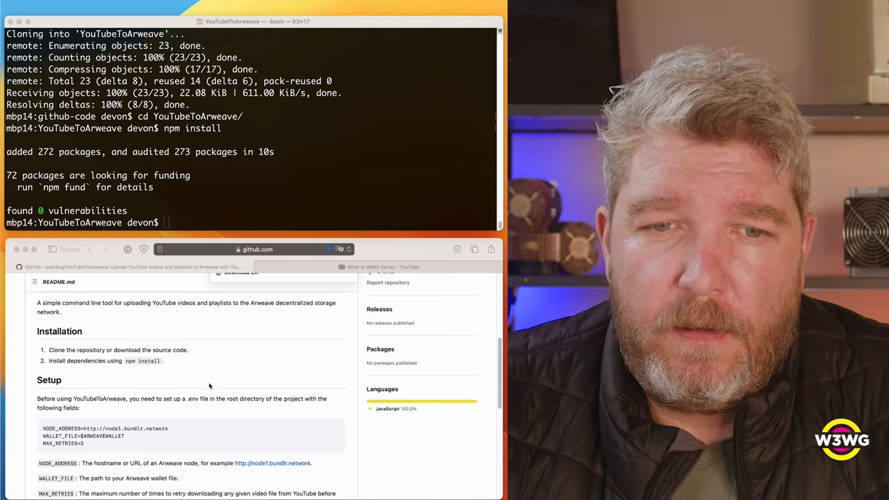
pyautogui.scroll(-3)
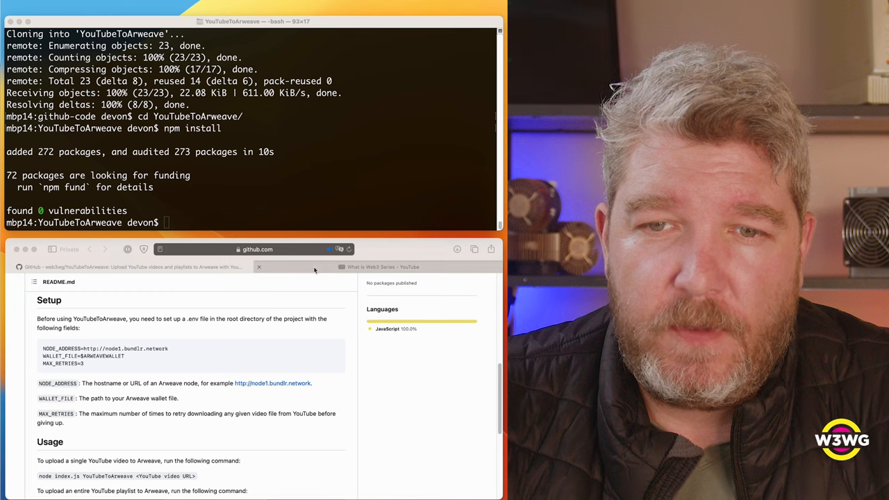
pyautogui.click(383, 266)
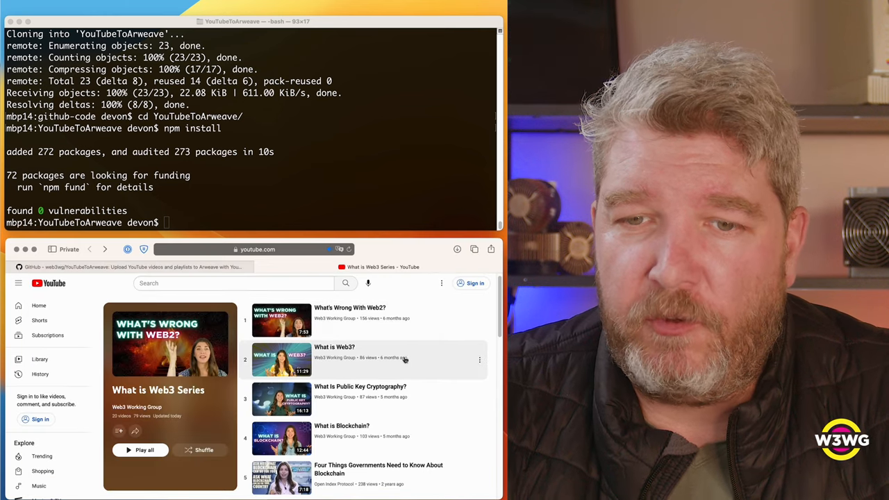
pyautogui.scroll(-3)
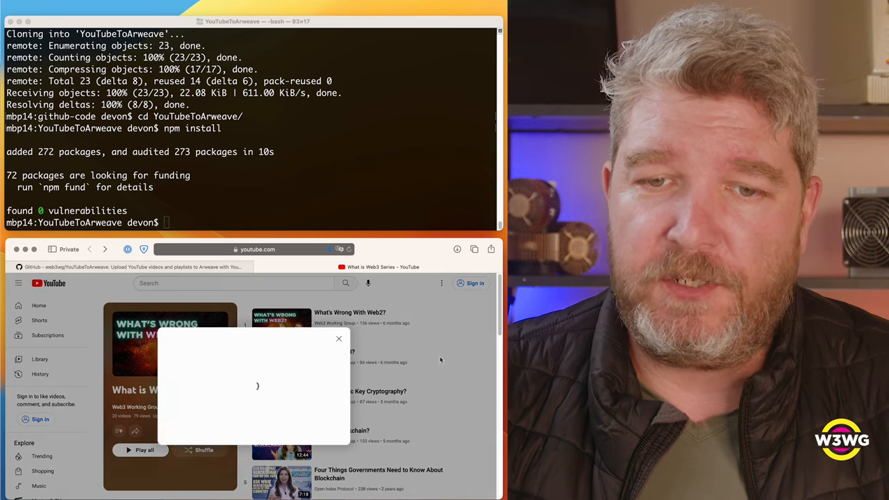
pyautogui.click(325, 400)
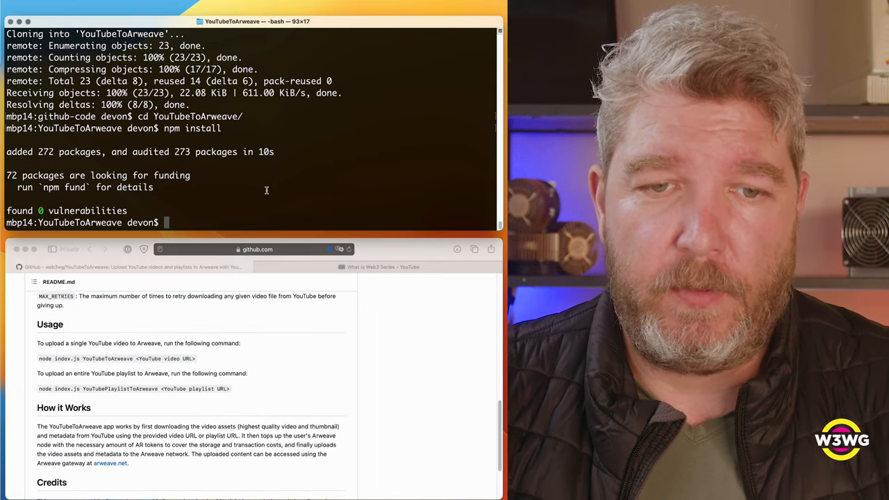
pyautogui.write('node ind')
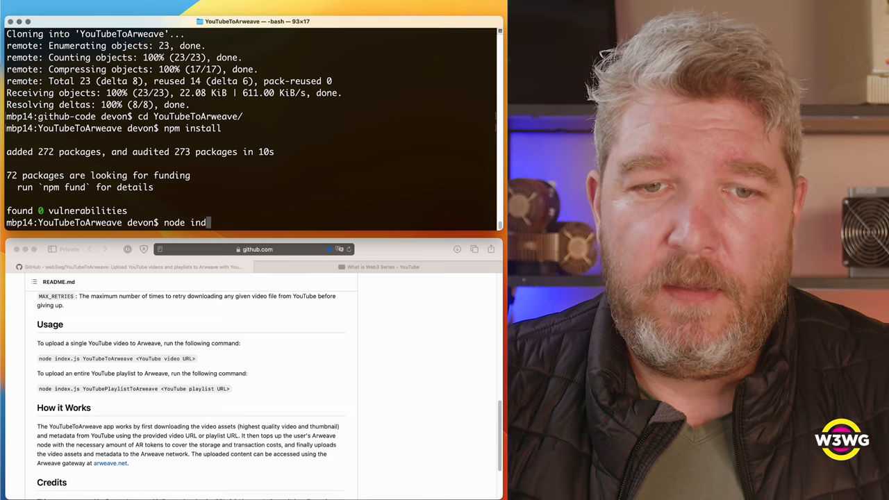
pyautogui.write('ex.js')
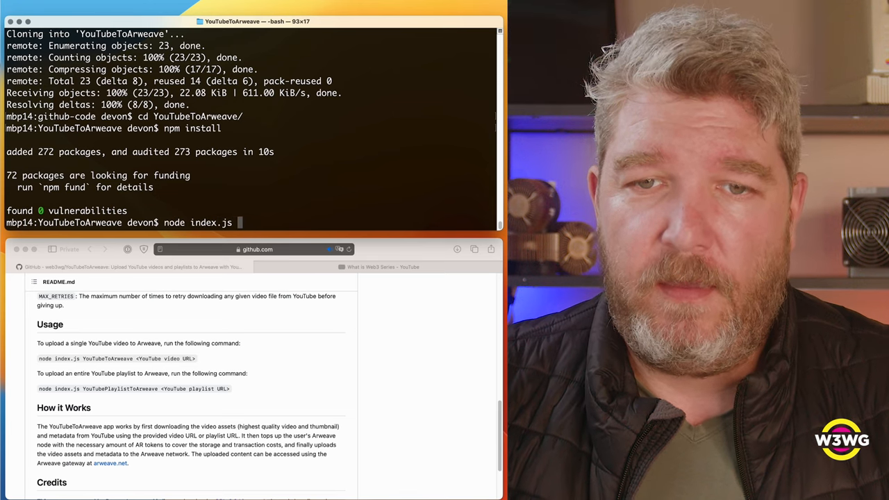
pyautogui.write('YouTubeToArweave https://youtu.be/BS2w3GDjZT8')
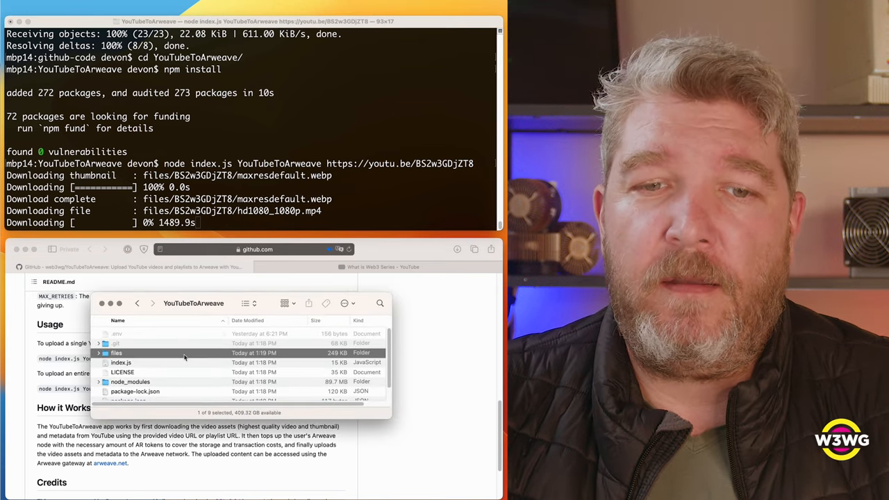
# - Open files/BS2w3GDjZT8 in Finder to see the MP4, thumbnail and metadata.json
pyautogui.doubleClick(116, 353)
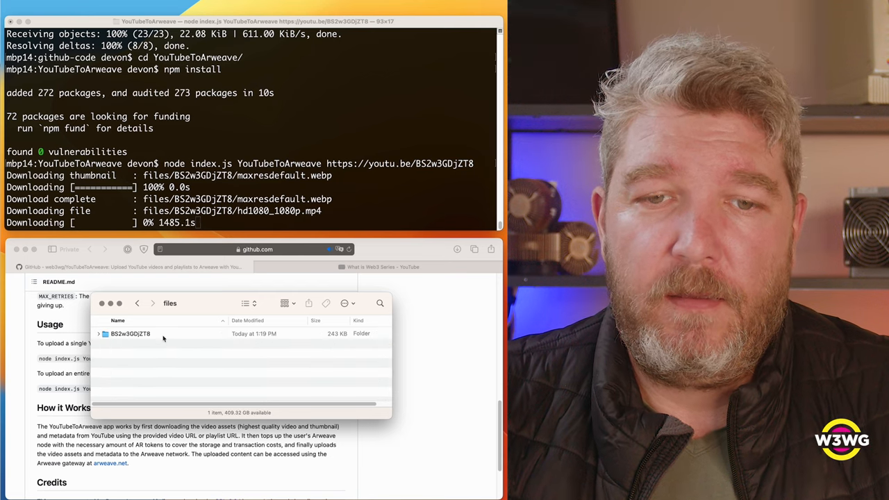
pyautogui.doubleClick(131, 334)
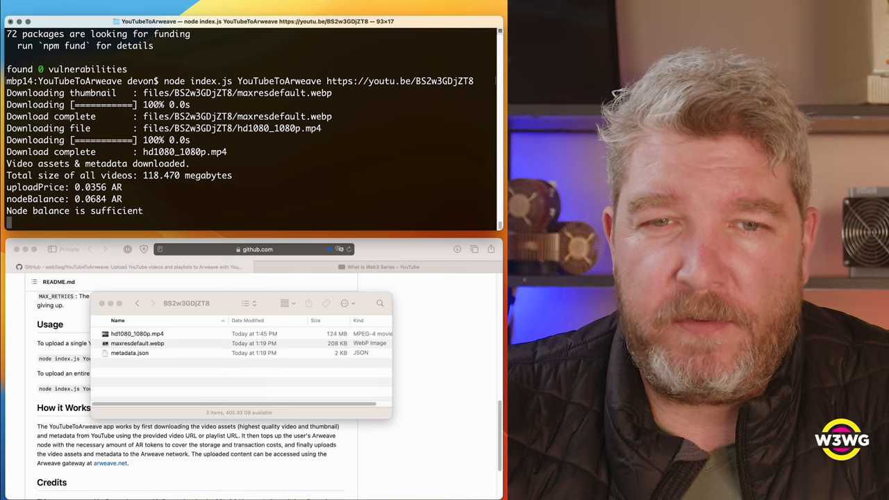
# - Return to the Terminal while the Arweave upload finishes and prints the manifest txid
pyautogui.click(137, 303)
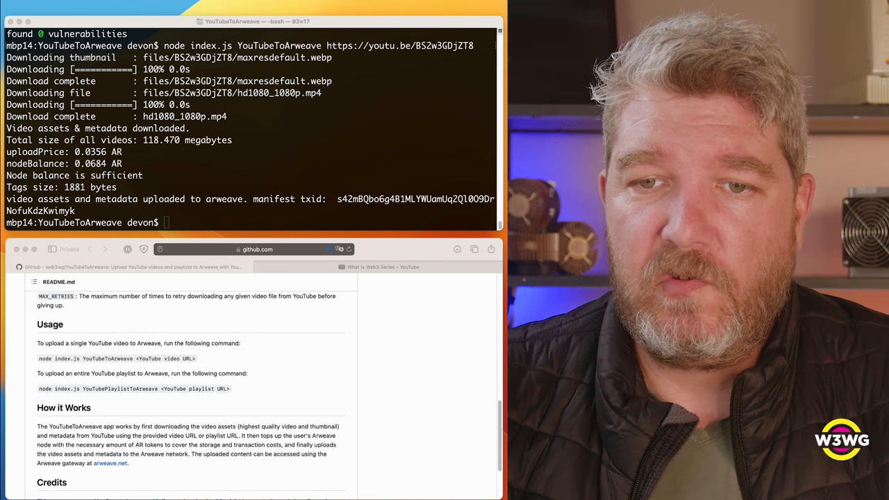
pyautogui.moveTo(457, 330)
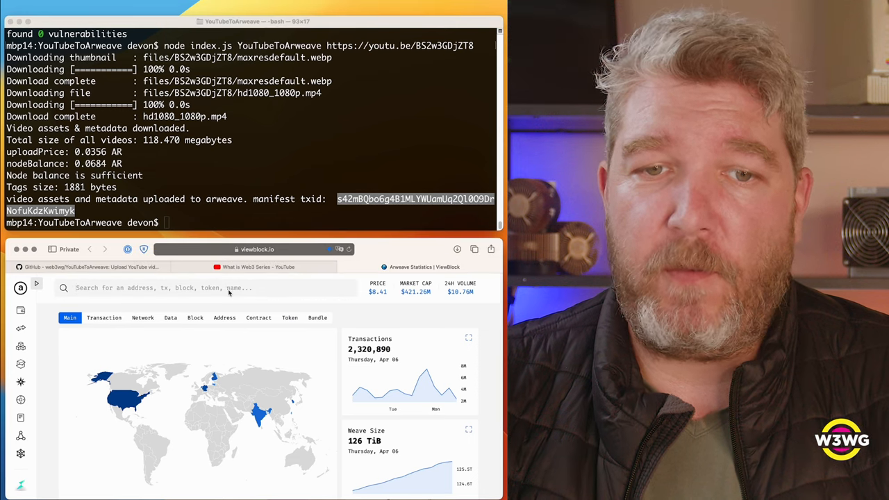
# - Search ViewBlock for manifest txid s42mBQbo6g4B1MLYWUamUq2Ql0O9DrNofuKdzKwimyk and review its status and tags
pyautogui.write('s42mBQbo6g4B1MLYWUamUq2Ql0O9DrNofuKdzKwimyk')
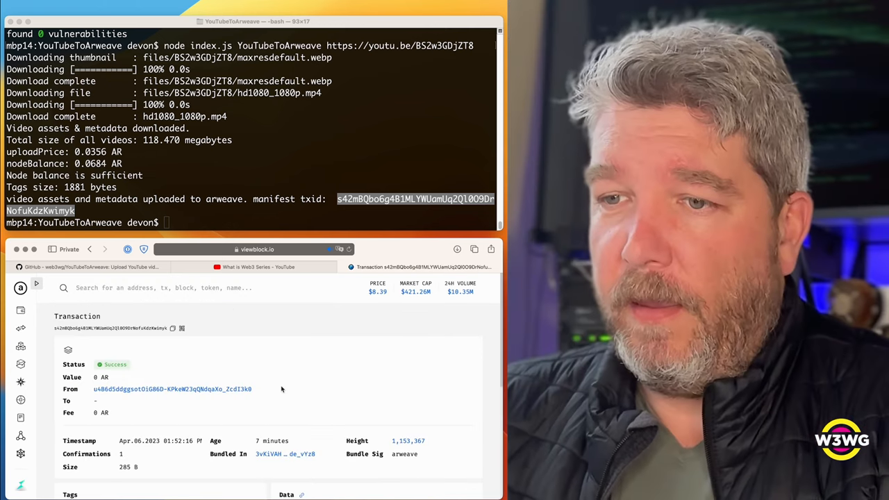
pyautogui.scroll(-3)
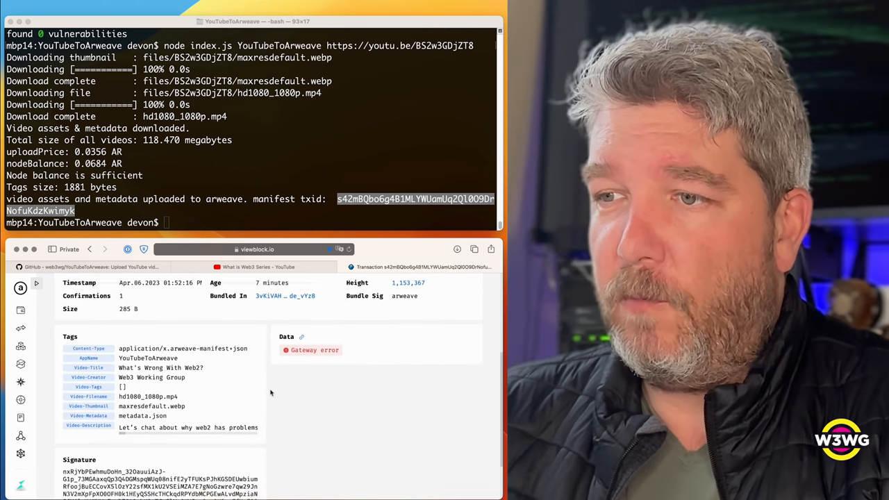
pyautogui.scroll(-3)
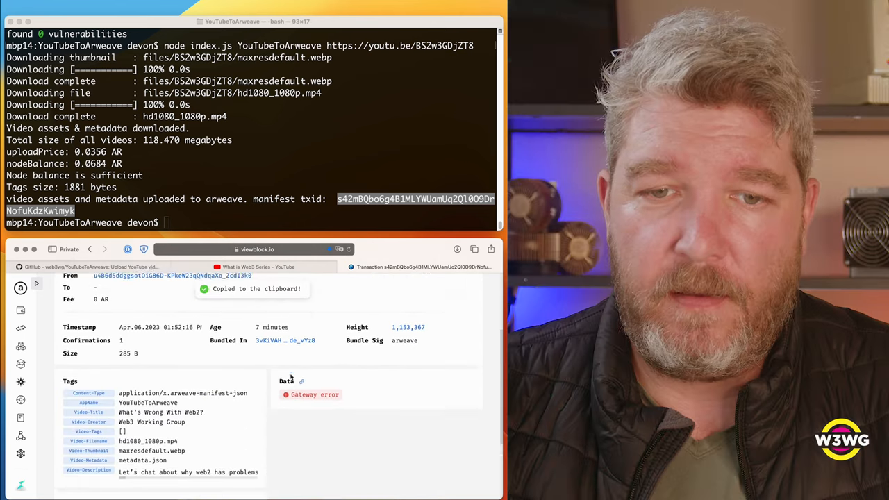
pyautogui.scroll(-3)
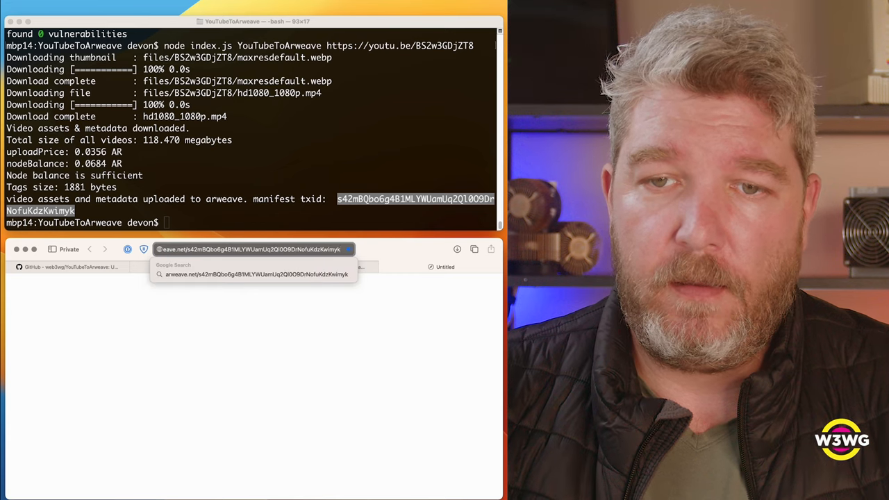
# - Load arweave.net/<txid>/hd1080_1080p.mp4 in Safari to watch the video, then close that page
pyautogui.write('/')
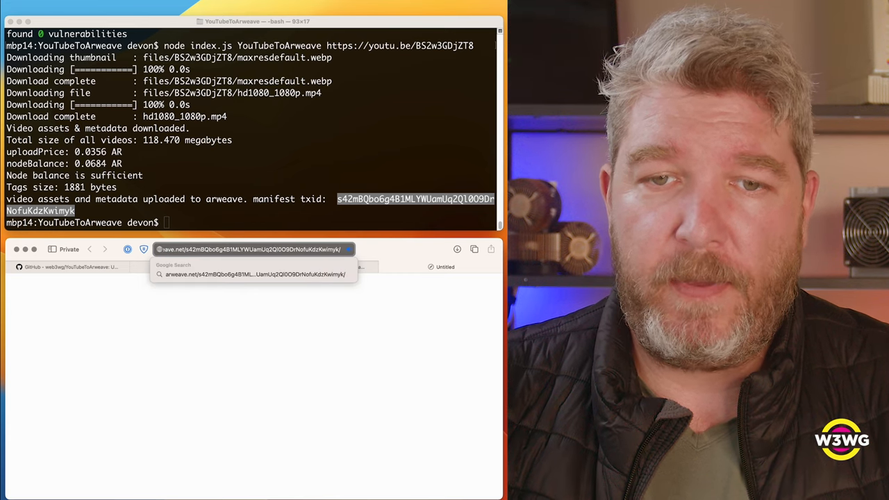
pyautogui.write('/ma')
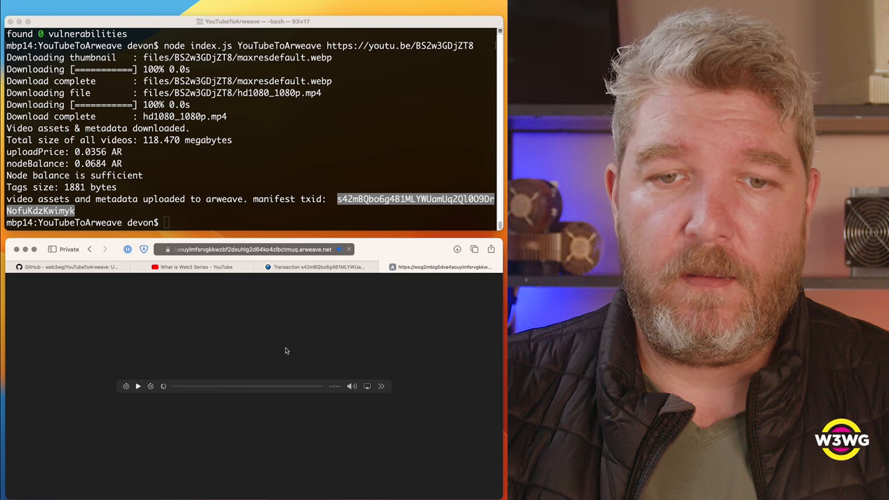
pyautogui.moveTo(452, 368)
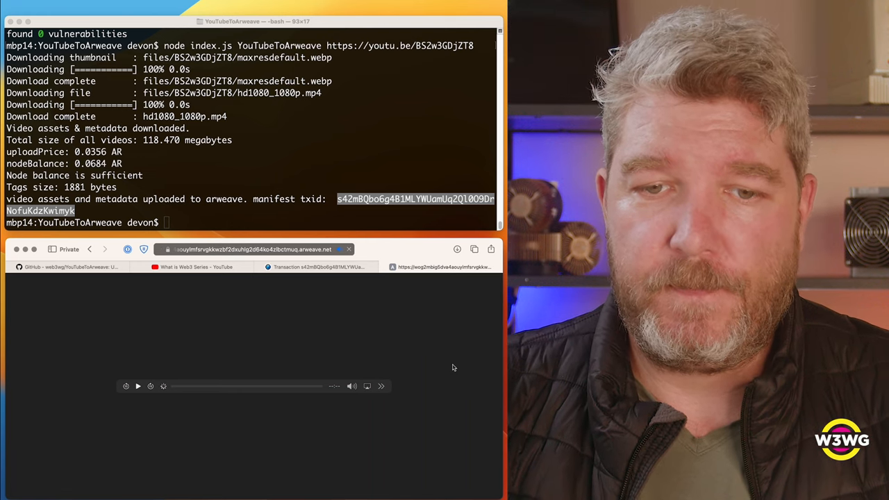
pyautogui.click(138, 386)
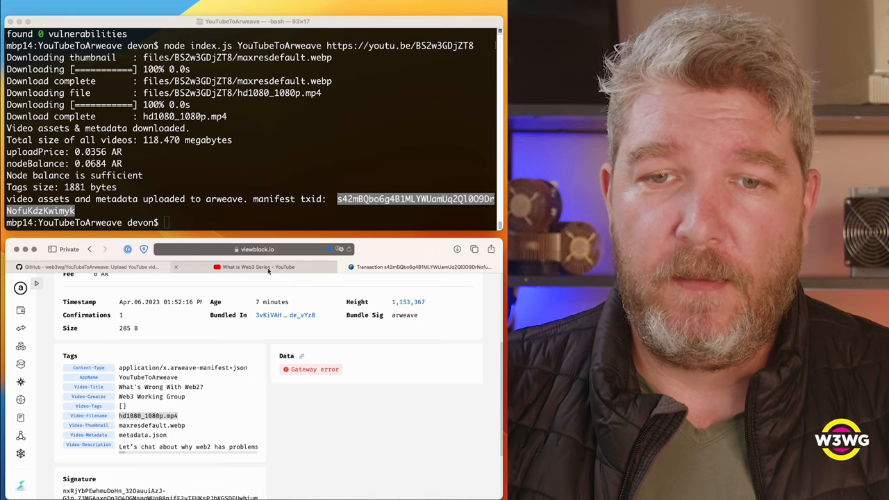
# - Copy the What is Web3 Series playlist link from YouTube's Share dialog, then return to the README
pyautogui.click(258, 267)
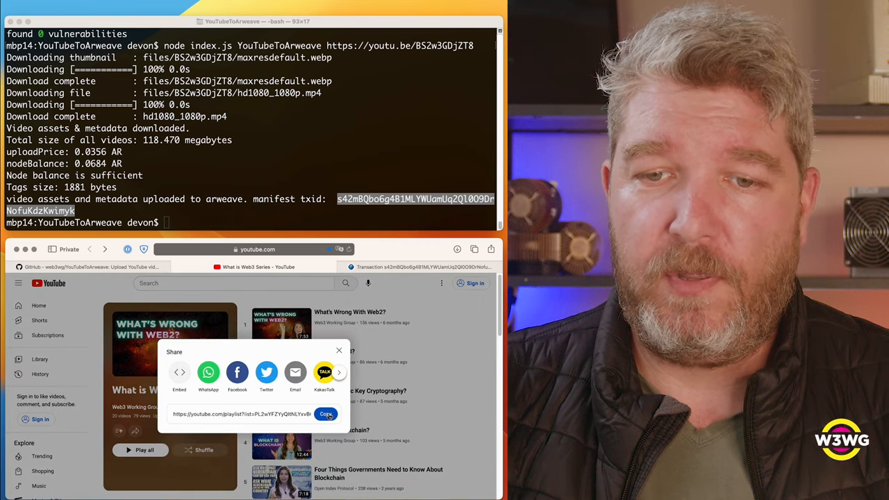
pyautogui.click(326, 414)
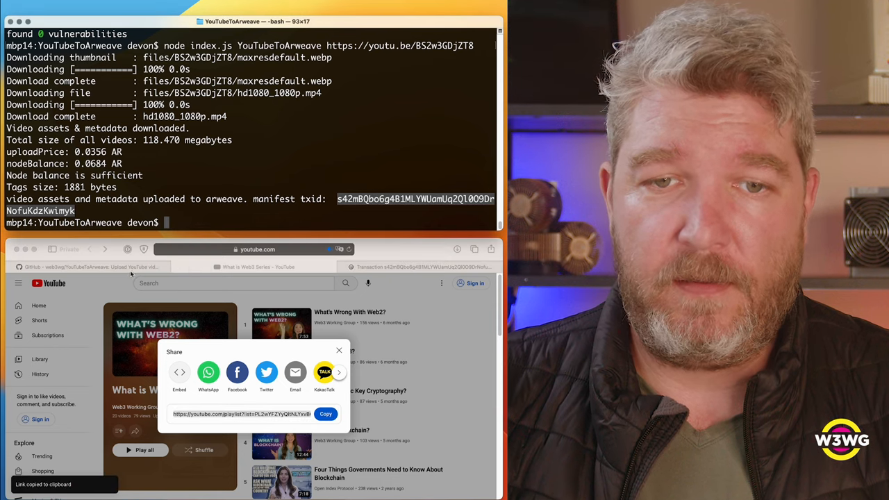
pyautogui.click(91, 267)
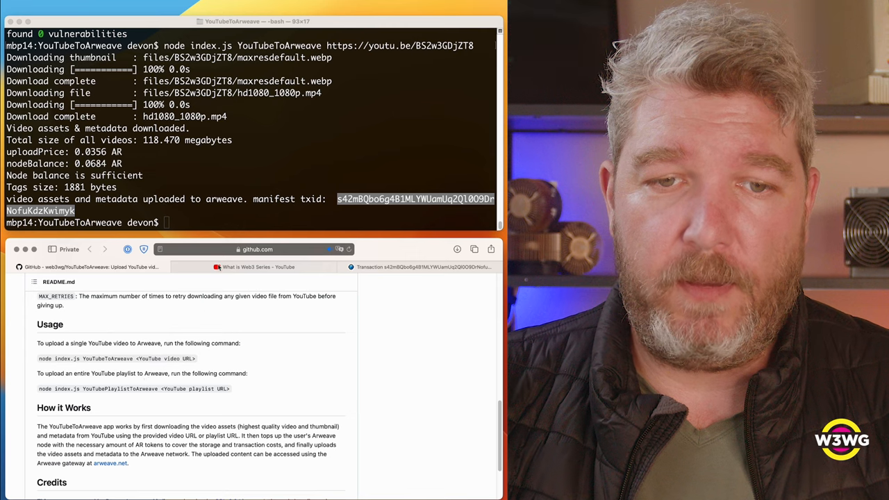
# - Start typing 'node index.js YouTubePlaylistToArweave' at the Terminal prompt
pyautogui.write('node index.js')
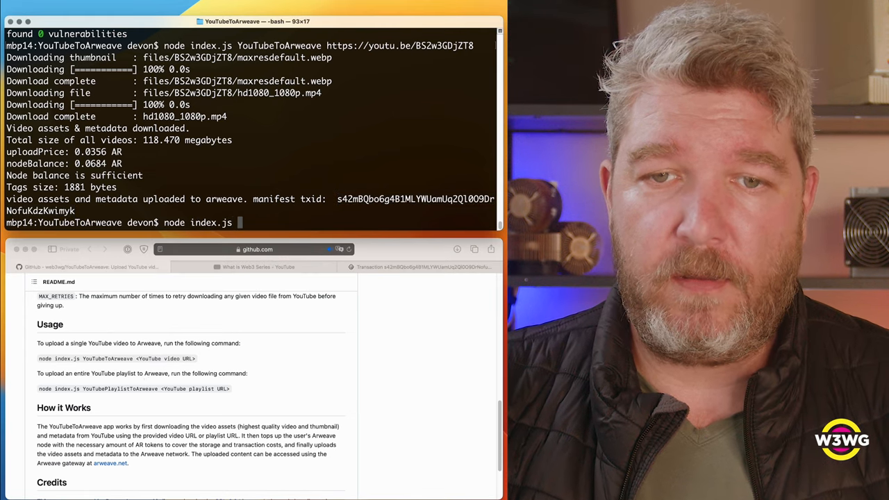
pyautogui.write('YouTubeP')
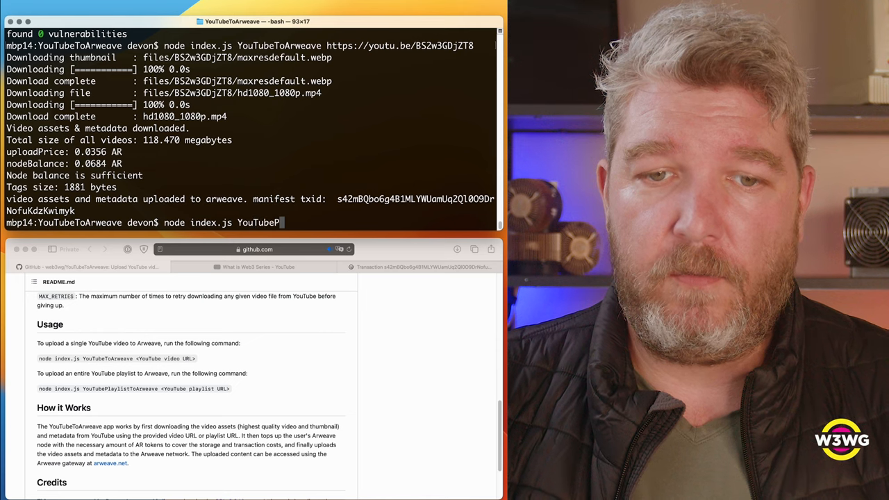
pyautogui.write('laylistTo')
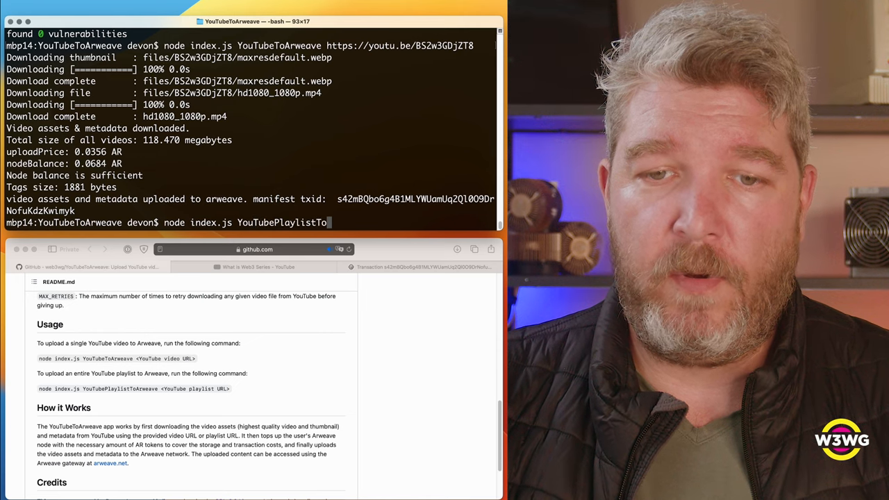